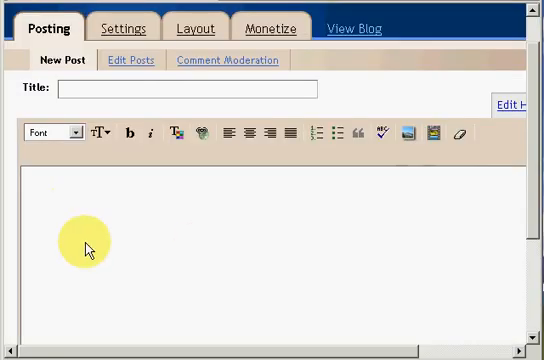
# Type "anchor text" into the body of the new Blogger post
pyautogui.write('a')
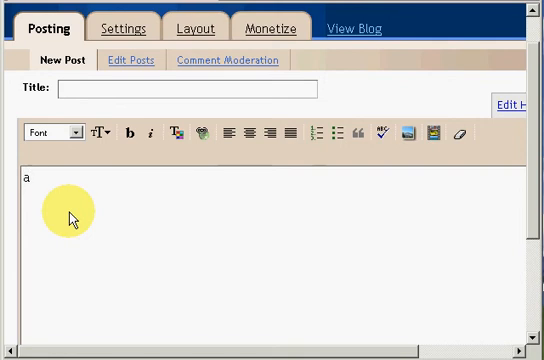
pyautogui.write('nchor')
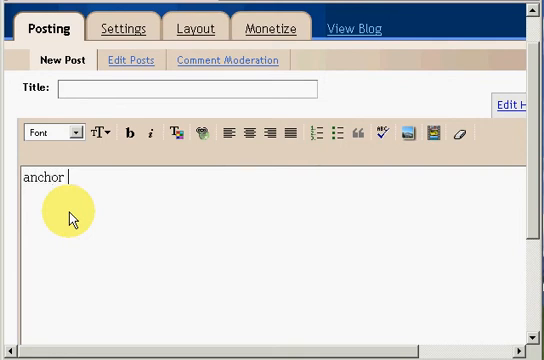
pyautogui.write('te')
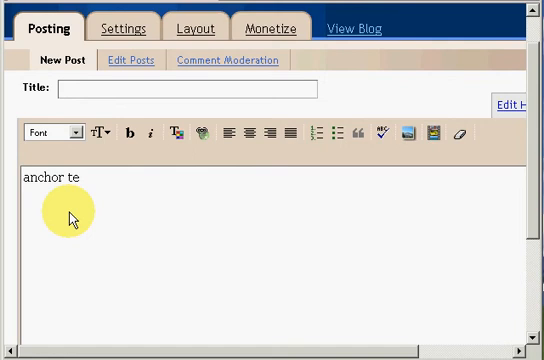
pyautogui.write('xt')
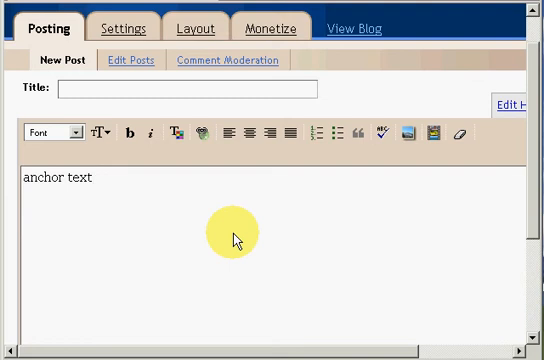
# Select "anchor text", add a link, and begin entering the web address "homes"
pyautogui.click(90, 180)
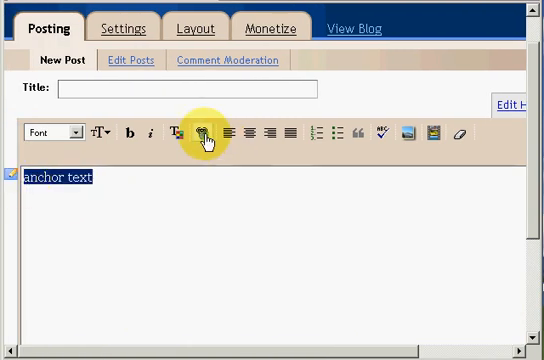
pyautogui.click(205, 132)
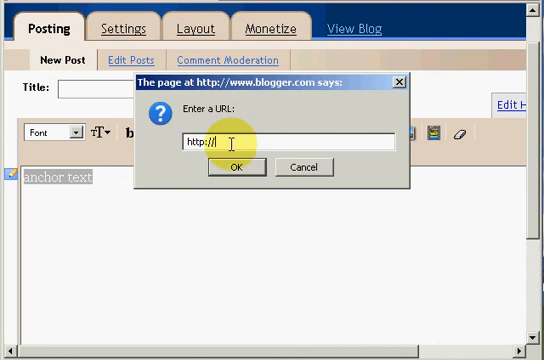
pyautogui.write('homes')
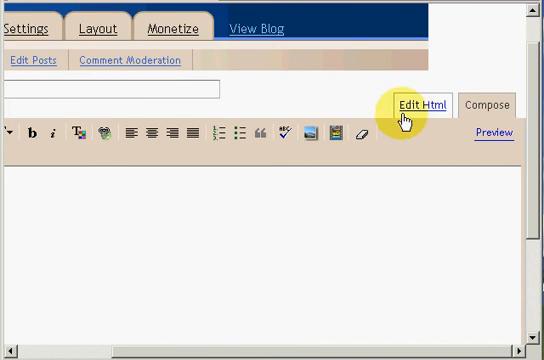
pyautogui.moveTo(338, 295)
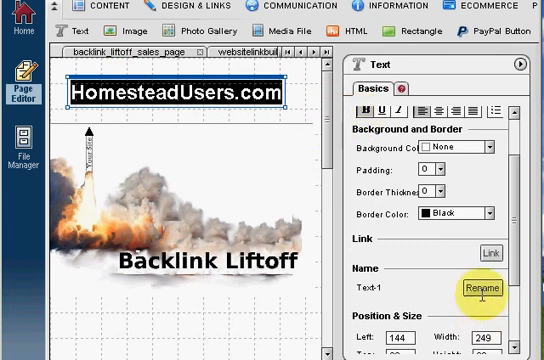
pyautogui.moveTo(489, 253)
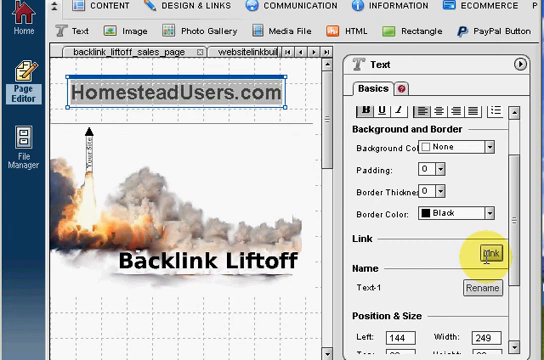
pyautogui.click(493, 250)
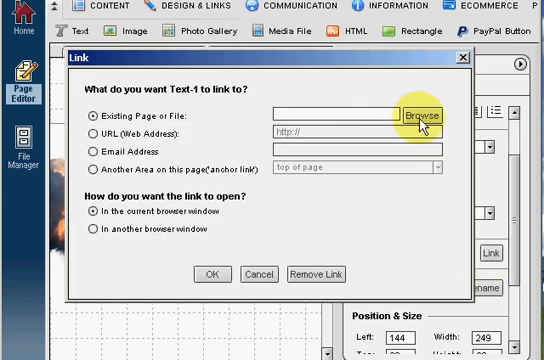
pyautogui.moveTo(202, 118)
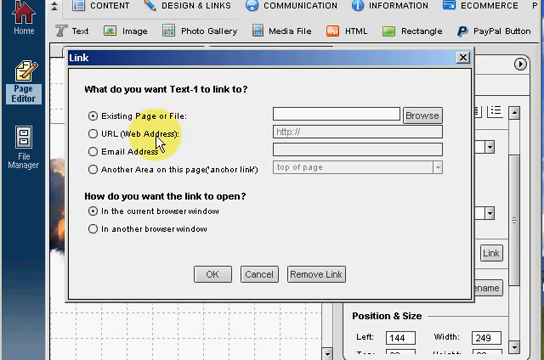
pyautogui.moveTo(430, 248)
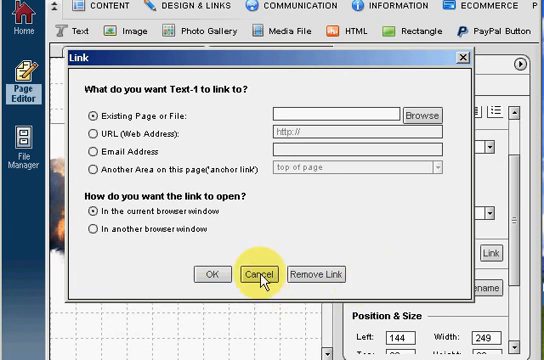
pyautogui.click(258, 272)
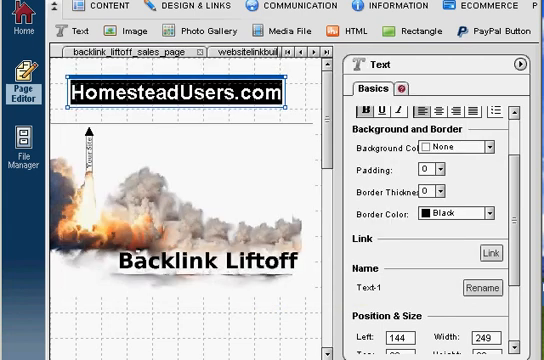